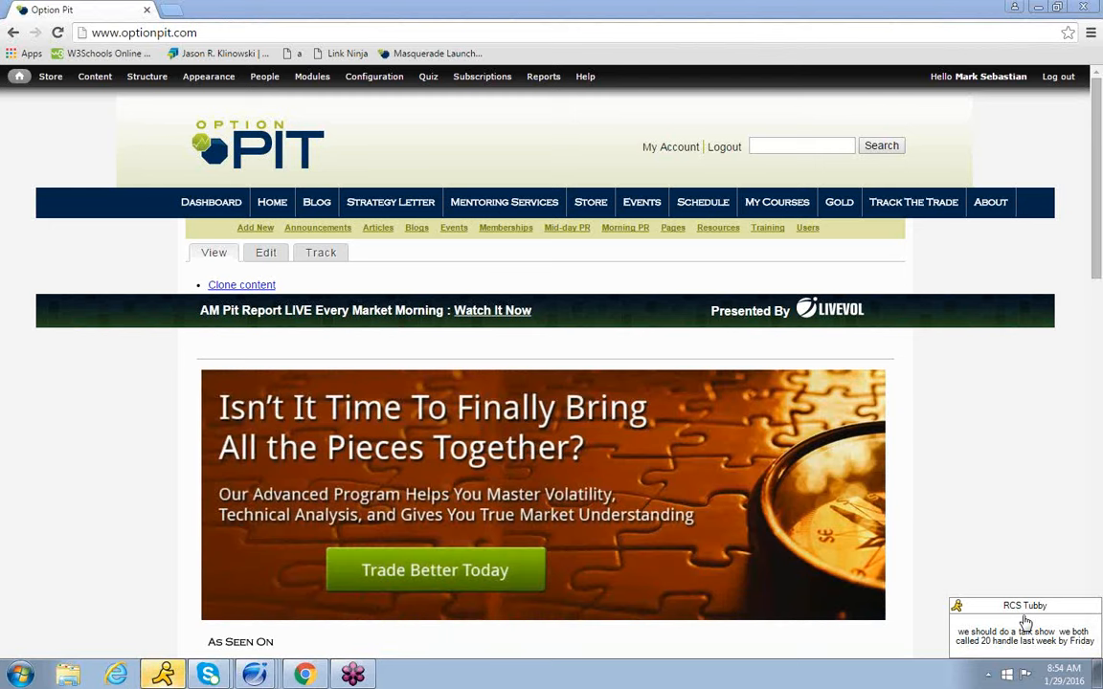
- Navigate via the Configuration menu to the Option Pit blog and scroll down through its posts
left_click(373, 76)
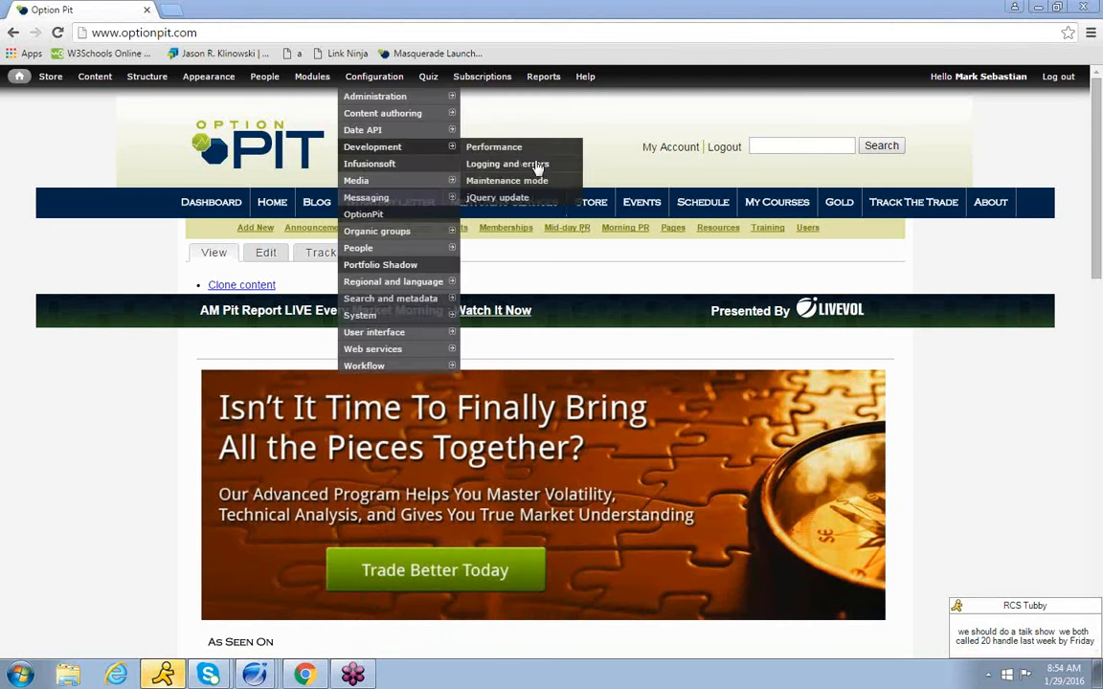
left_click(318, 203)
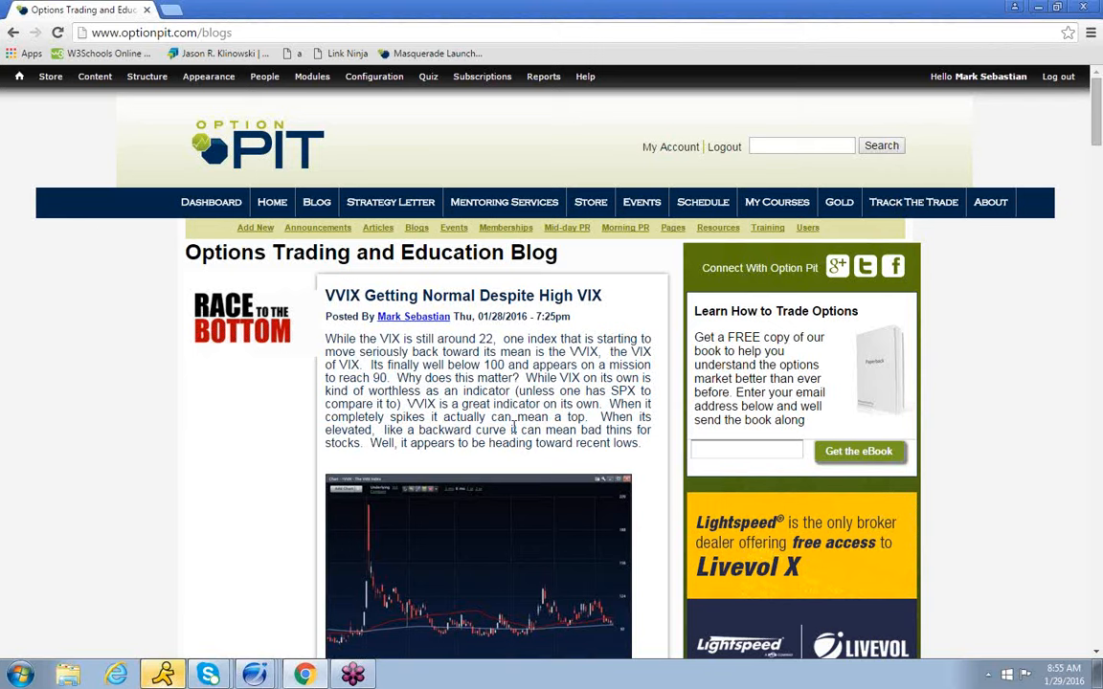
scroll("down", 3)
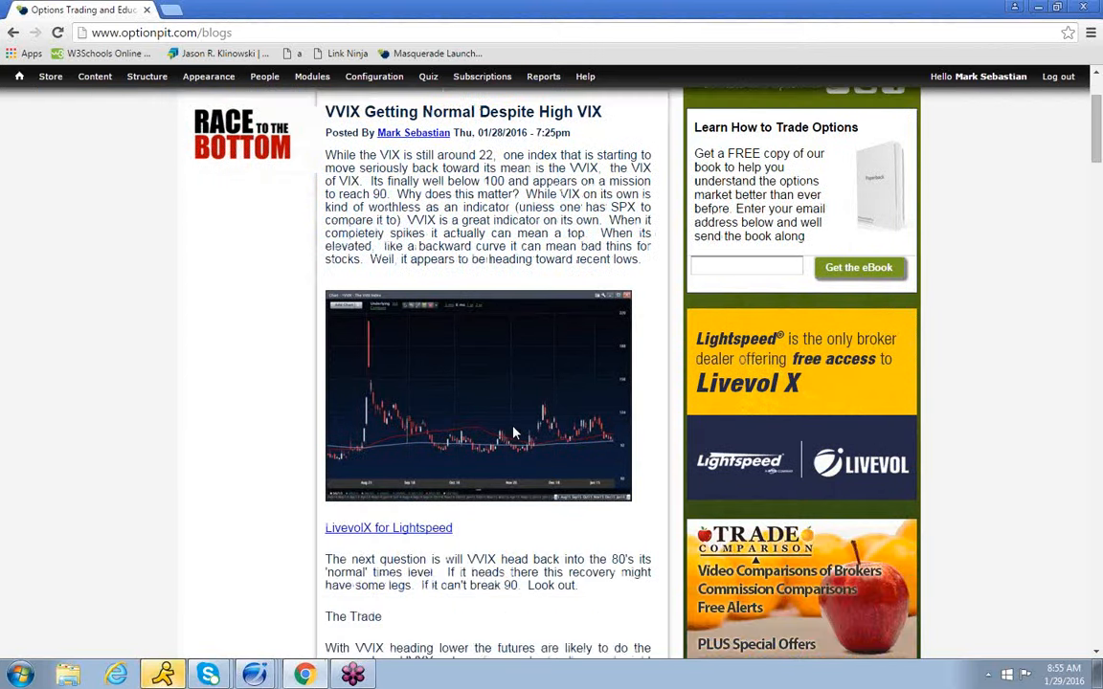
scroll("down", 3)
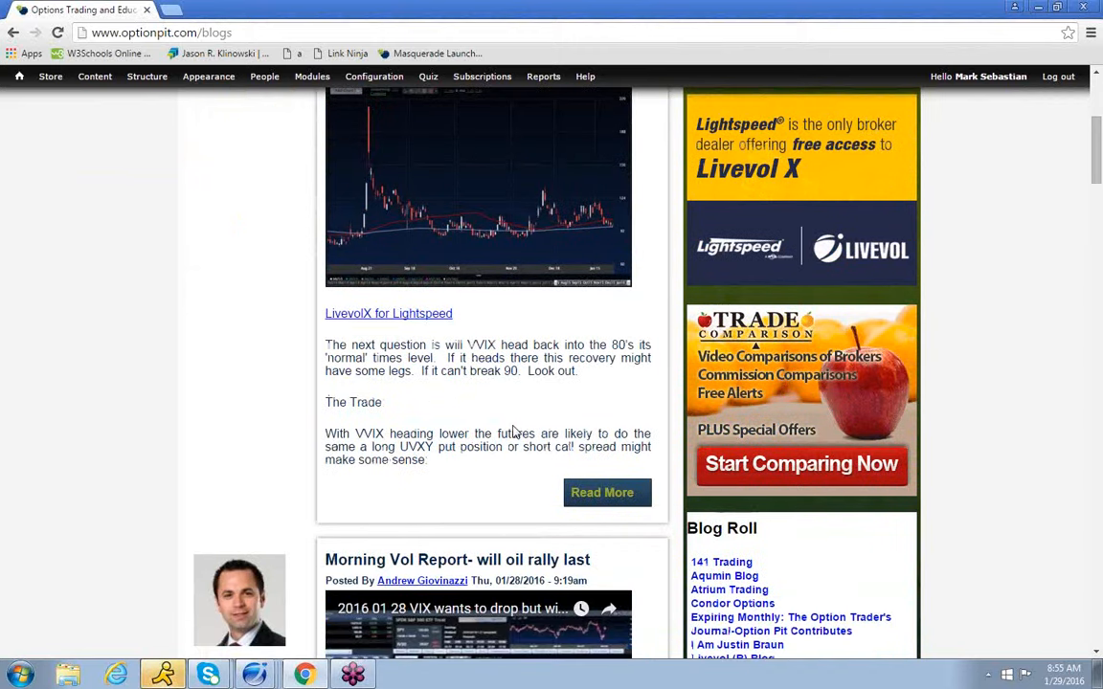
scroll("down", 3)
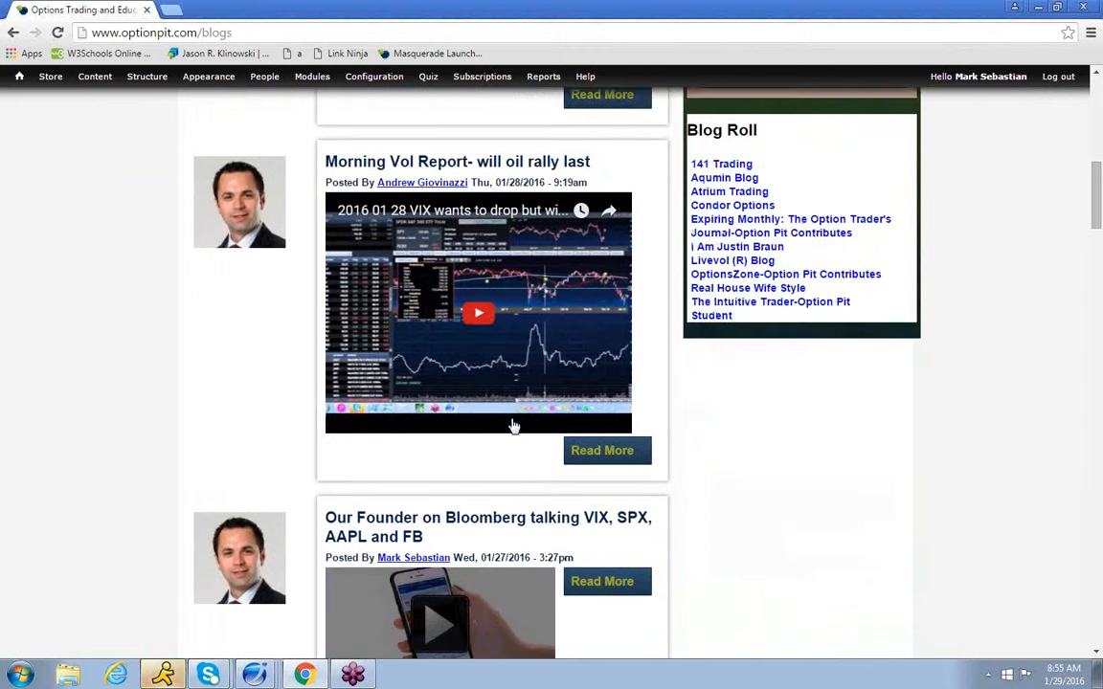
scroll("down", 3)
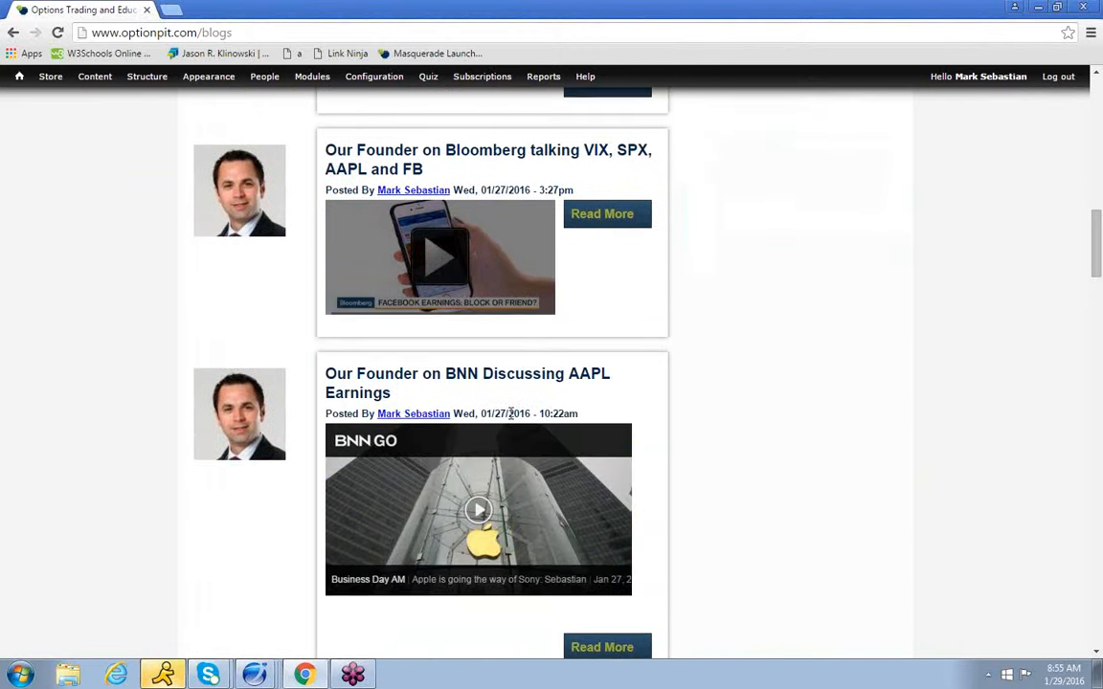
scroll("down", 3)
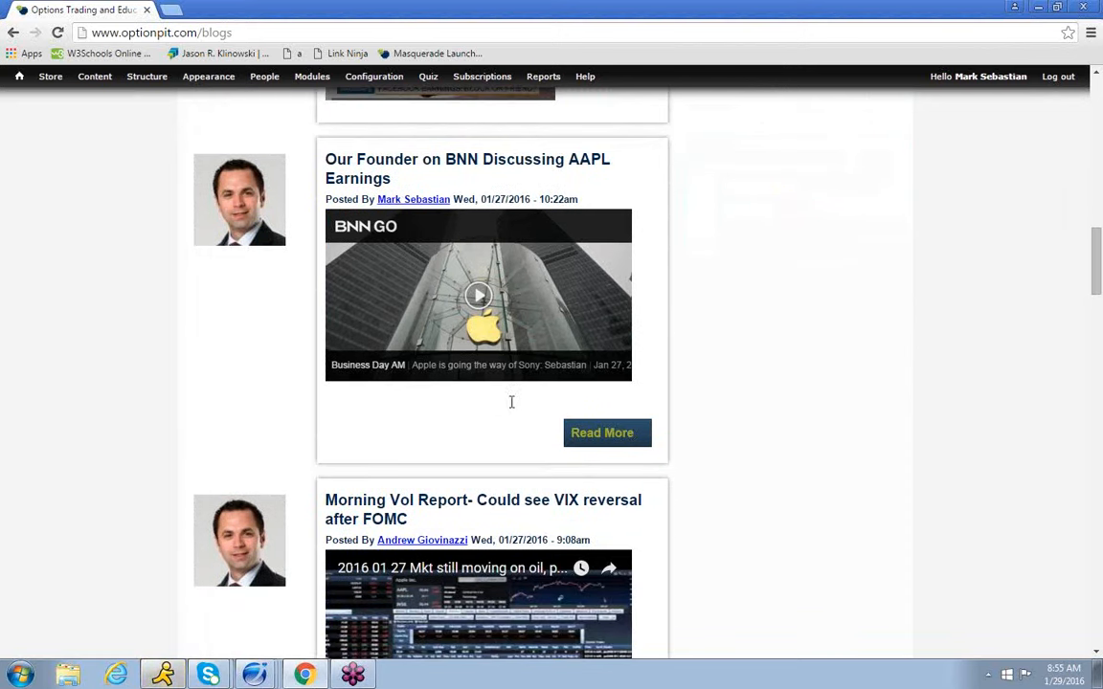
scroll("down", 3)
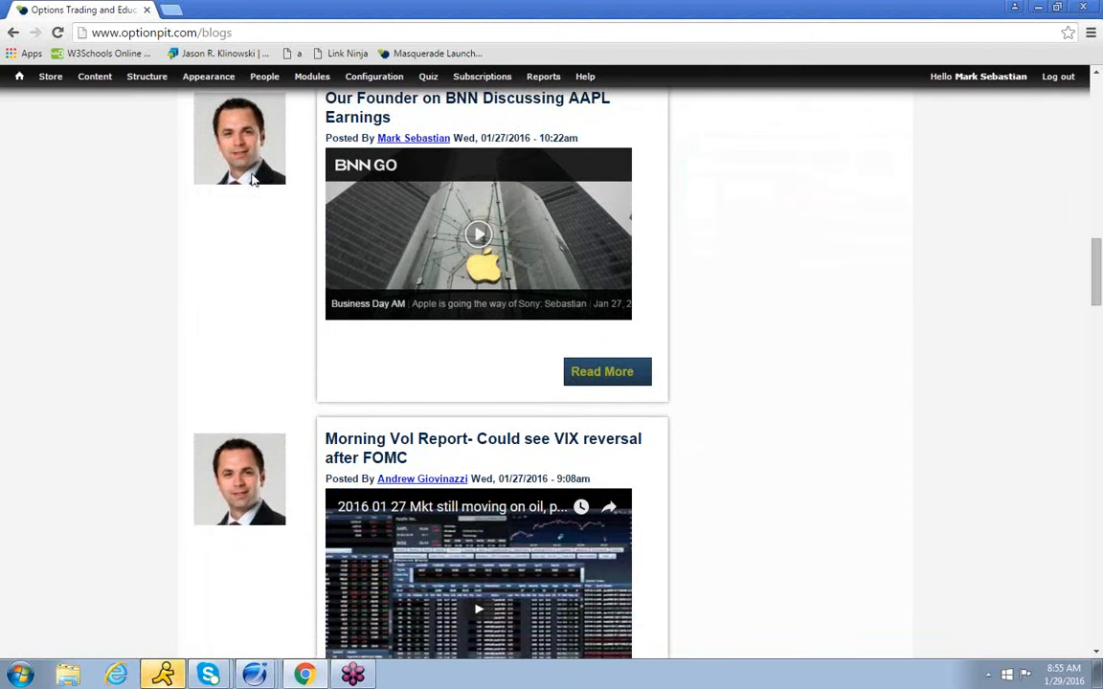
scroll("down", 3)
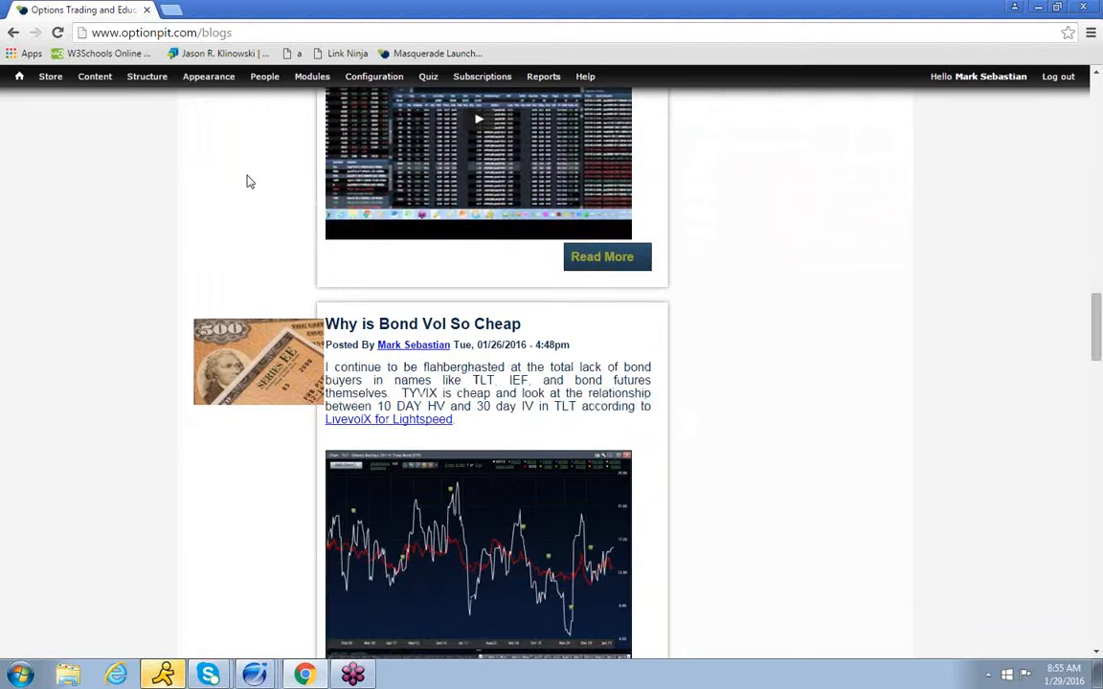
scroll("down", 3)
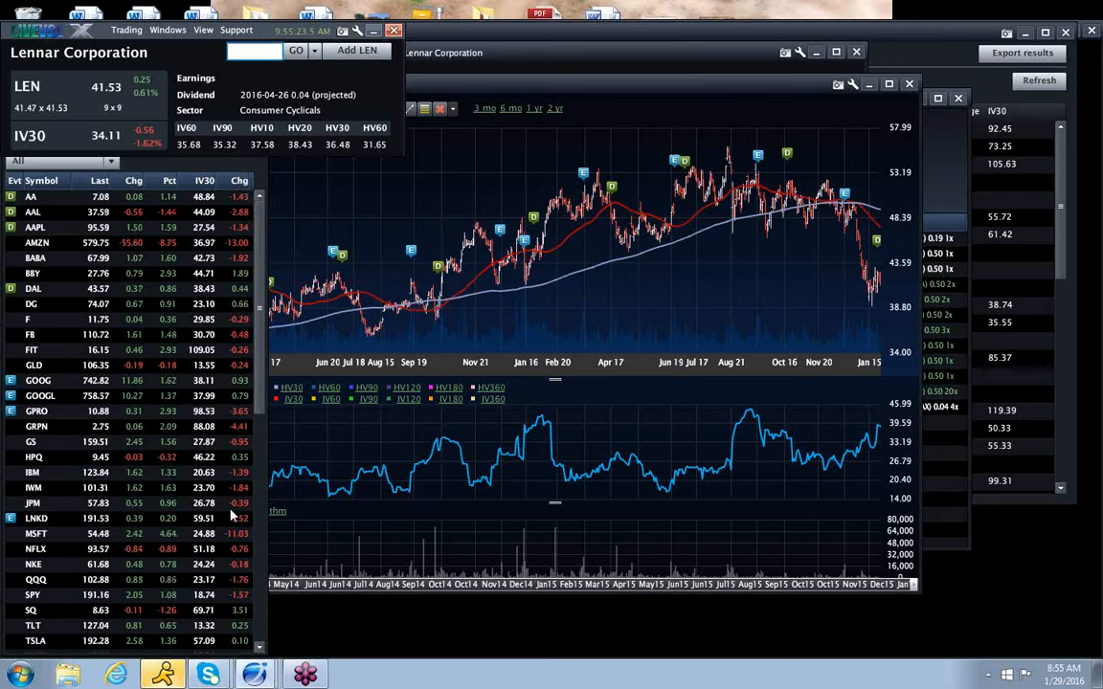
- Scroll the watchlist down to the ETF and index symbols starting with USO and UVXY
scroll("down", 3)
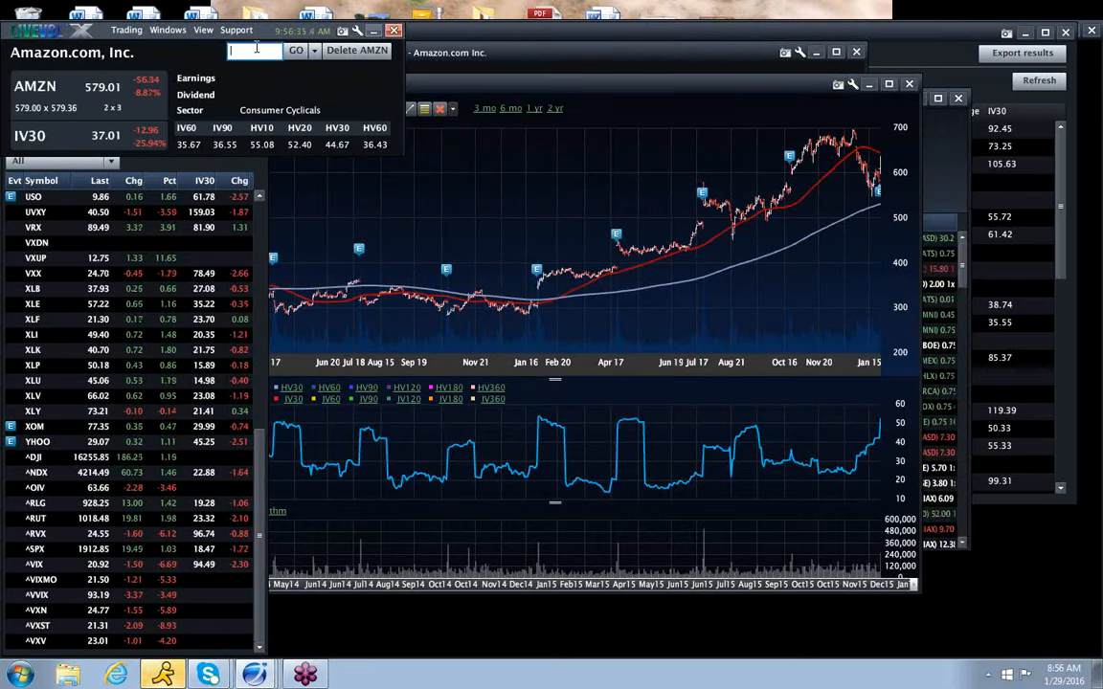
- Enter MSFT then GOOG in the symbol box to chart Microsoft and Google
left_click(482, 107)
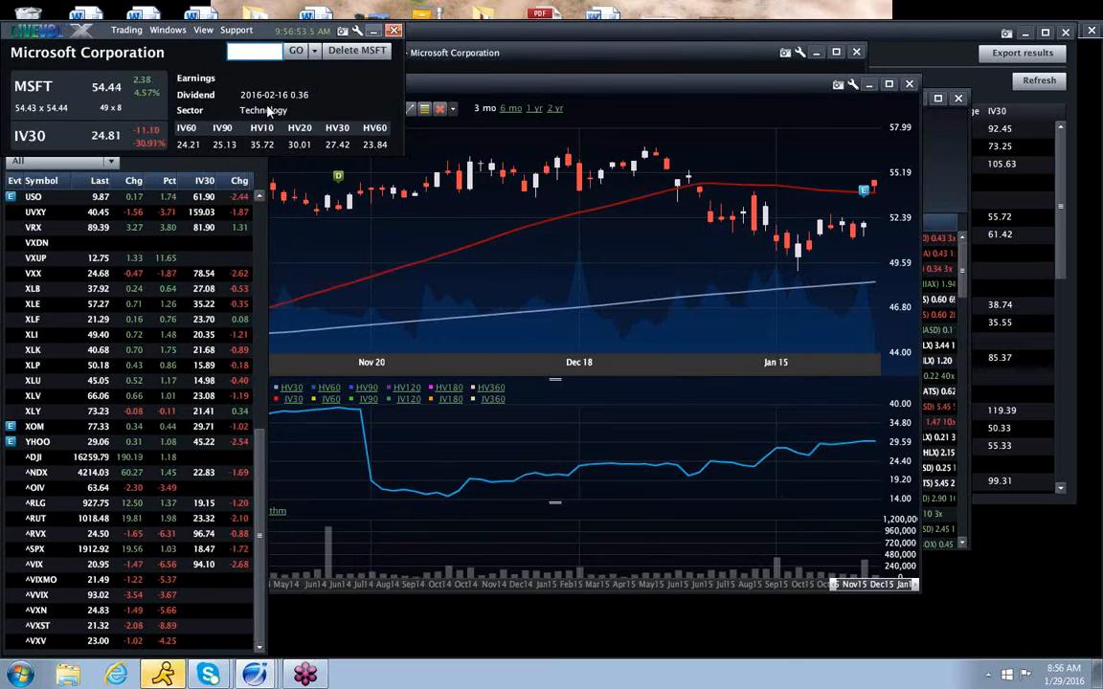
type("G")
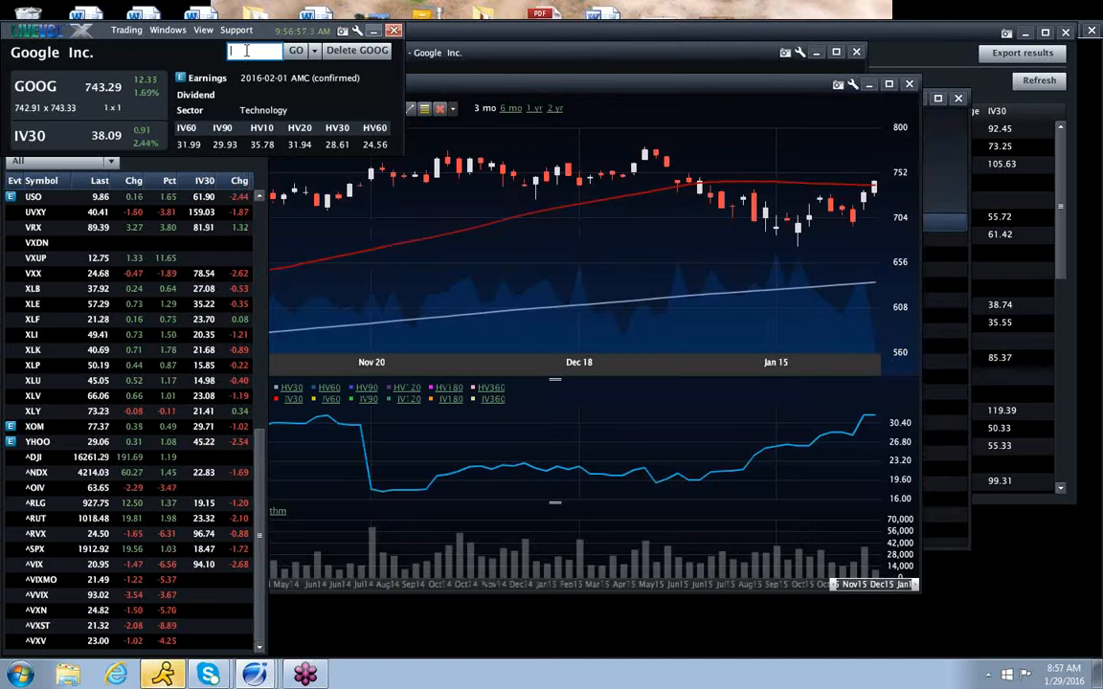
- Enter 'fb' and pick Facebook Inc (FB) from the symbol matches to load its chart
type("fb")
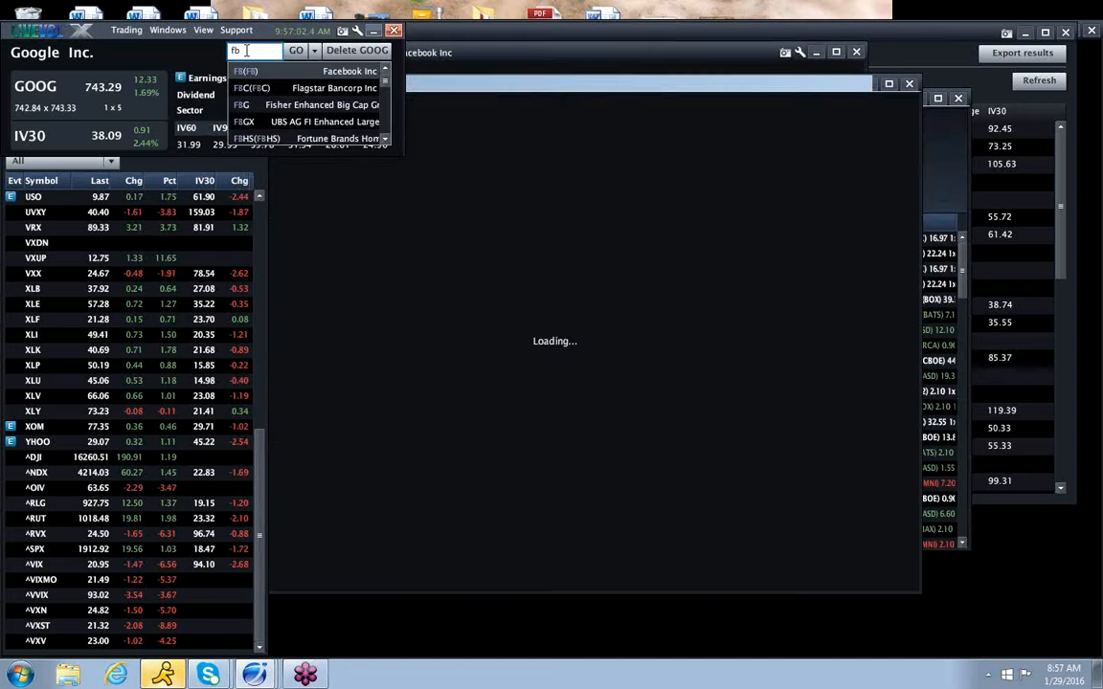
left_click(349, 71)
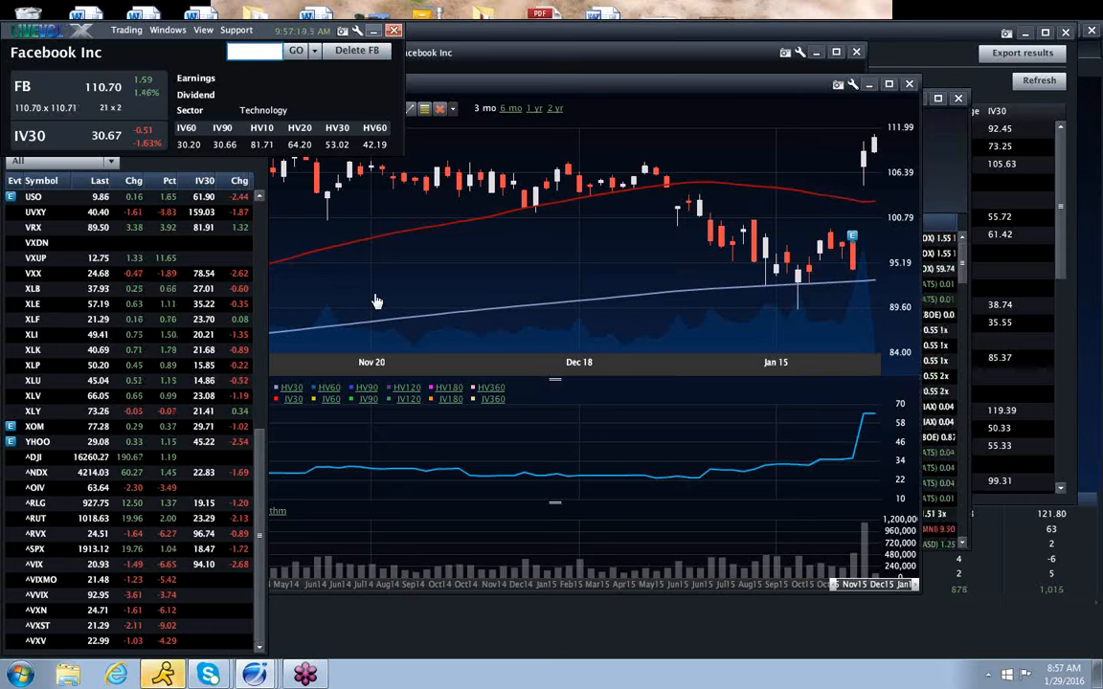
mouse_move(542, 360)
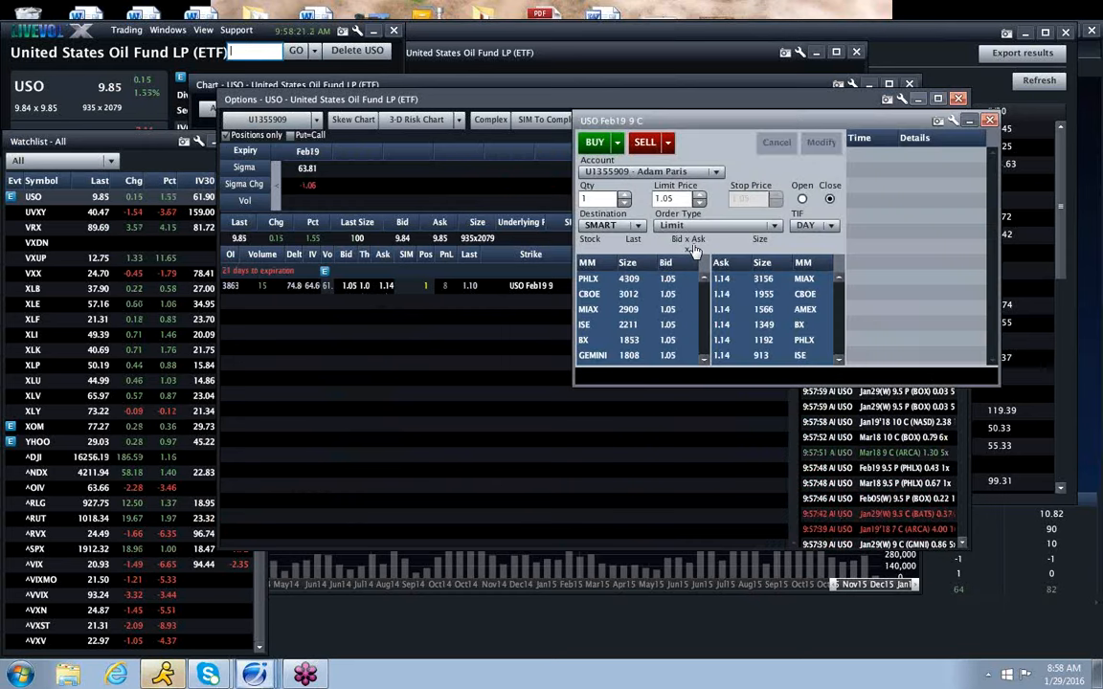
- Raise the USO Feb 19 9 call limit price to 1.10, sell to close one contract and confirm the trade
left_click(701, 196)
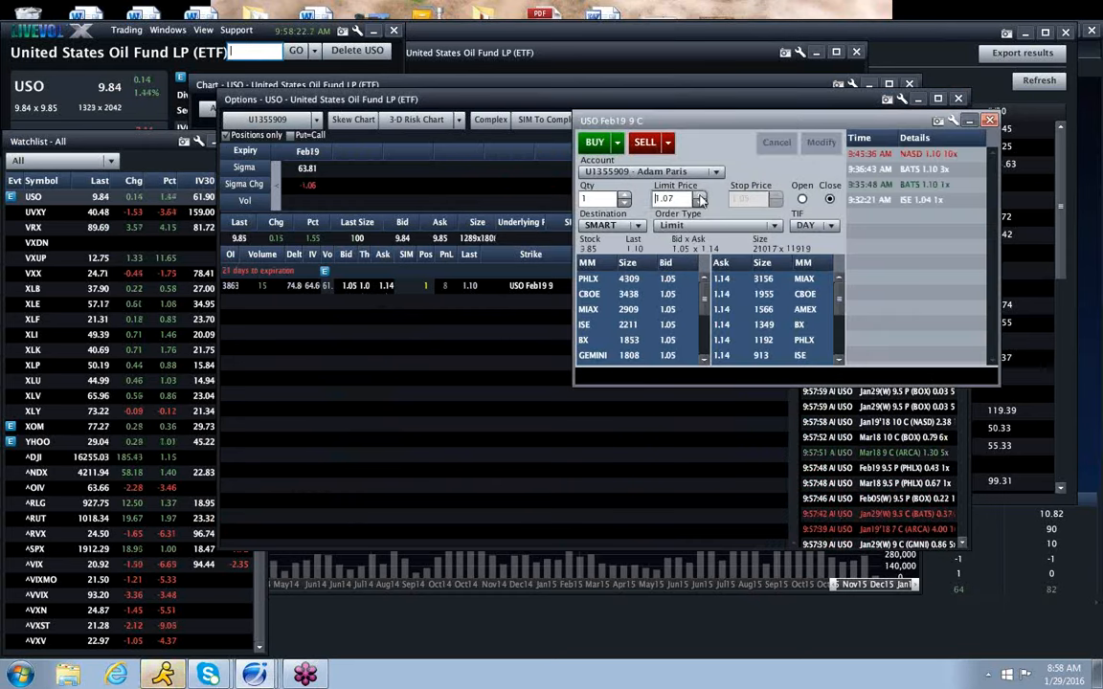
left_click(643, 142)
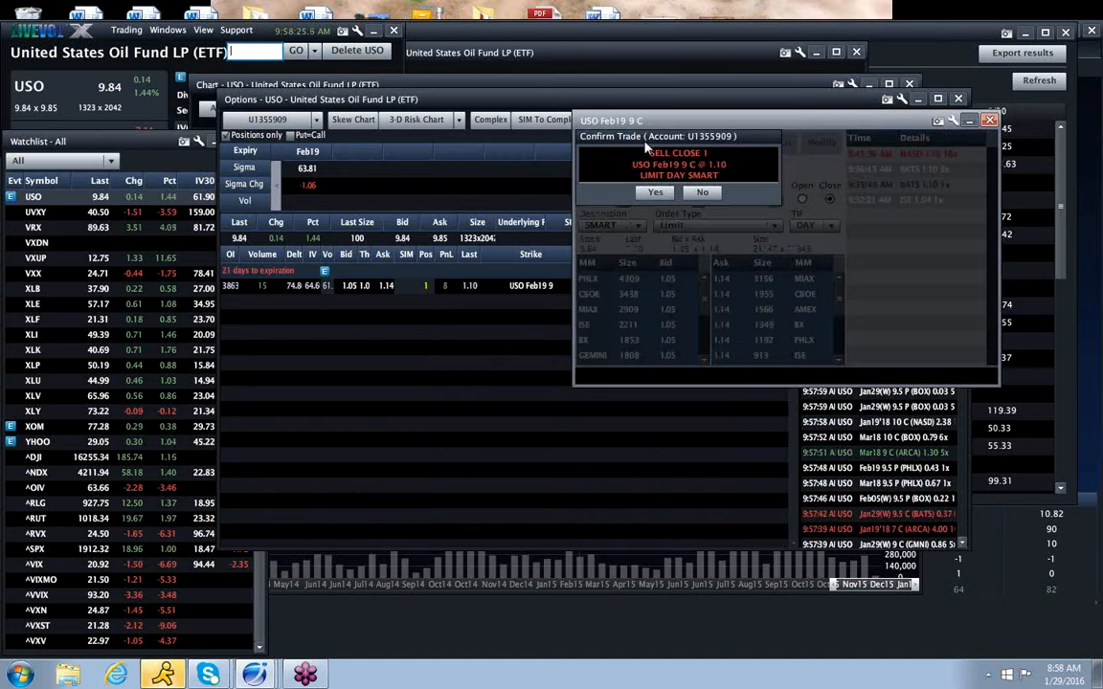
left_click(655, 191)
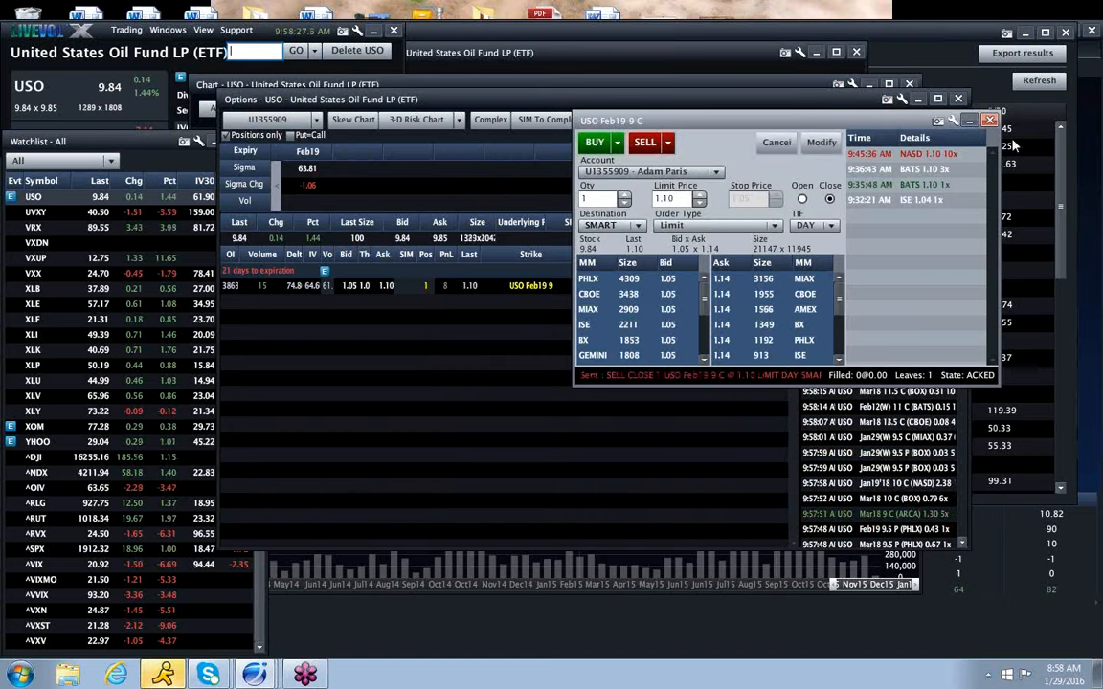